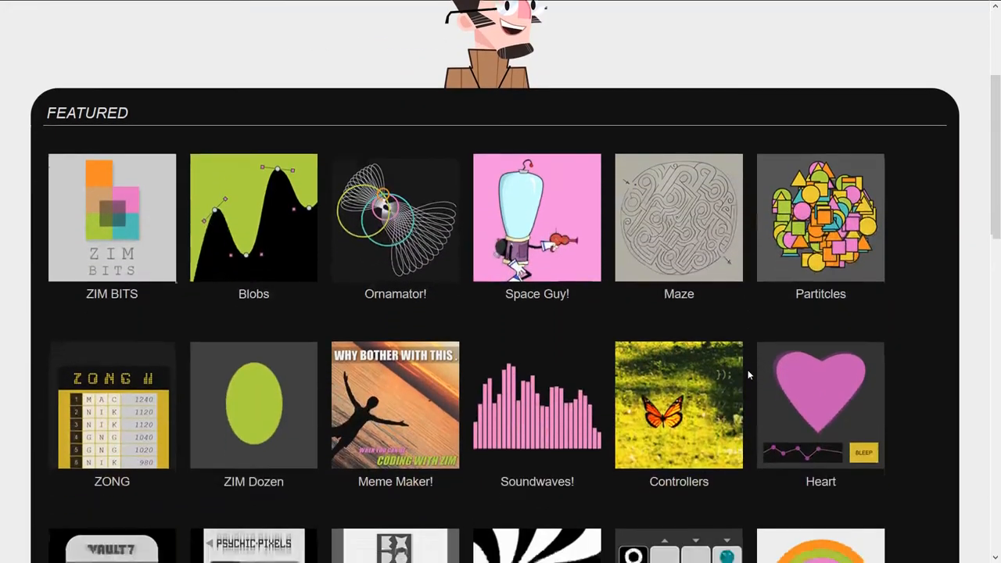
# Scroll down through the featured examples gallery toward the ZIM TRI Logo tile.
pyautogui.scroll(-3)
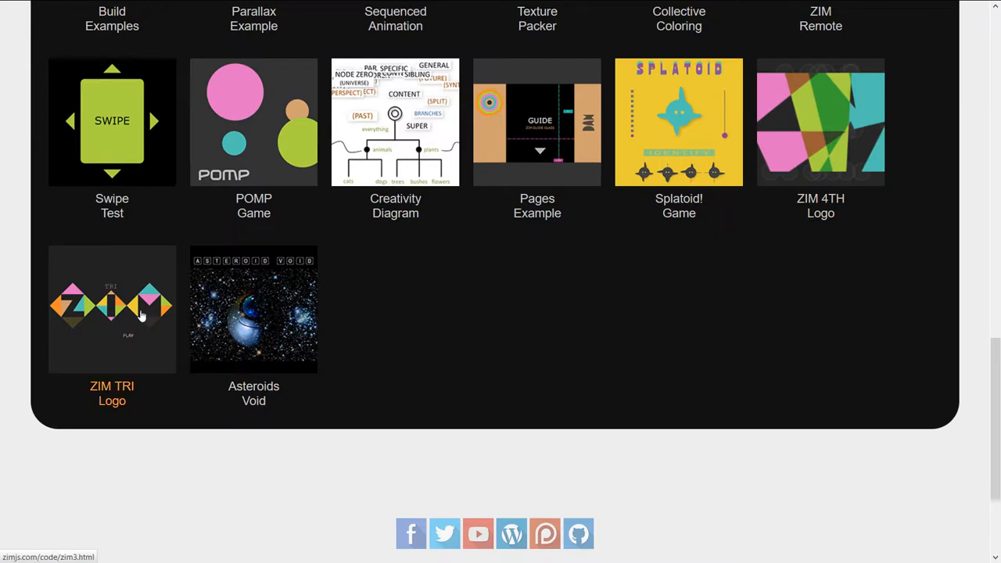
pyautogui.moveTo(110, 341)
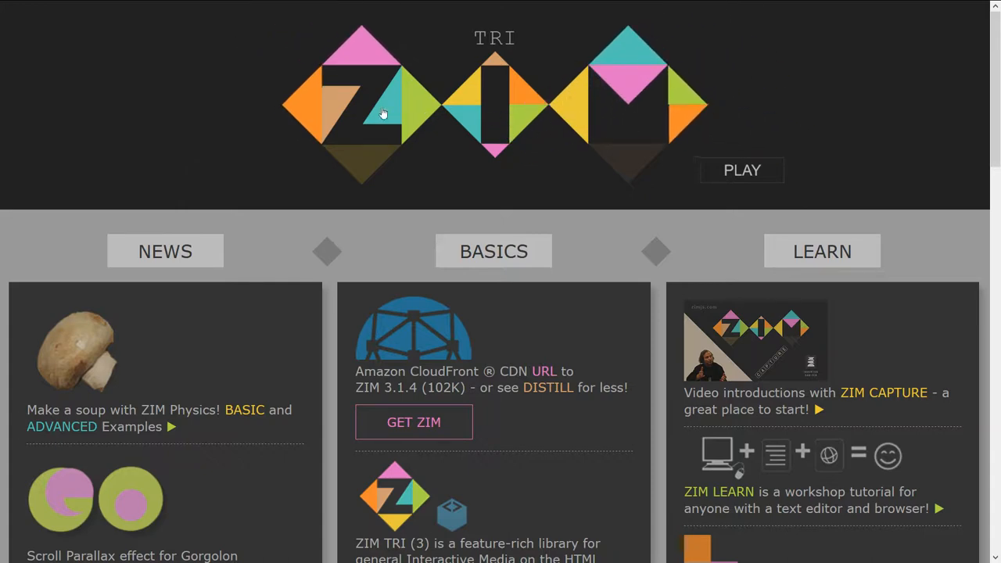
pyautogui.moveTo(508, 161)
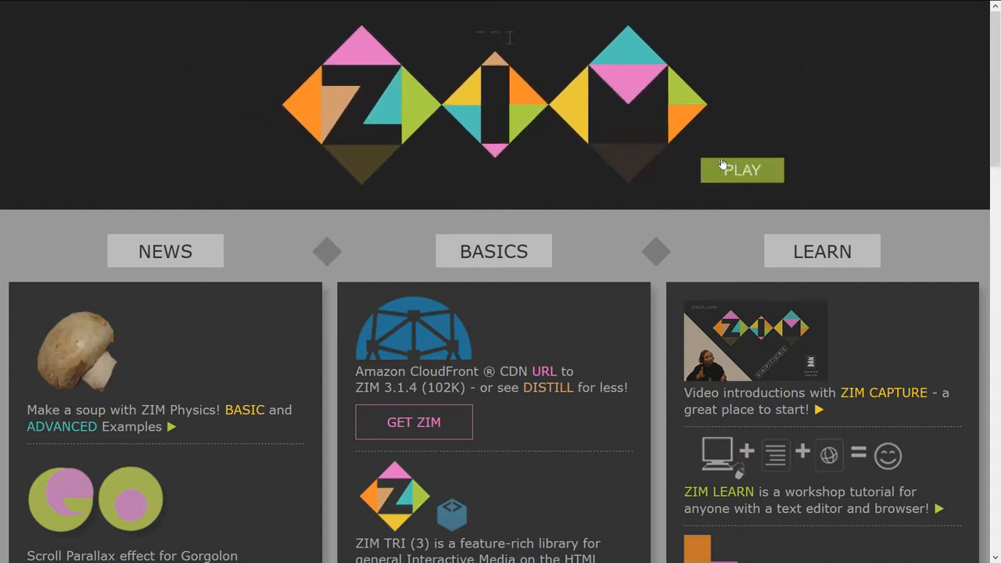
pyautogui.moveTo(688, 87)
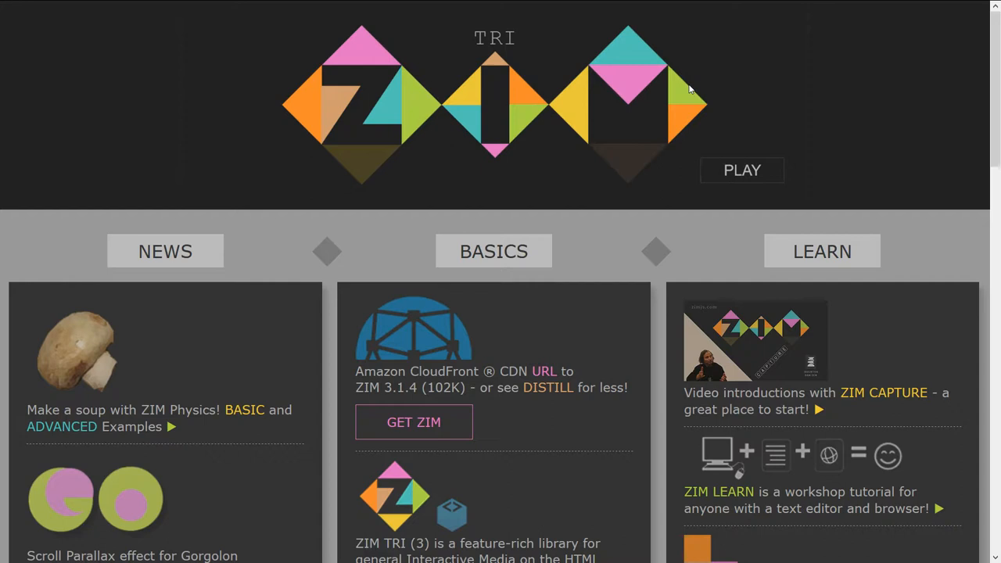
pyautogui.moveTo(976, 90)
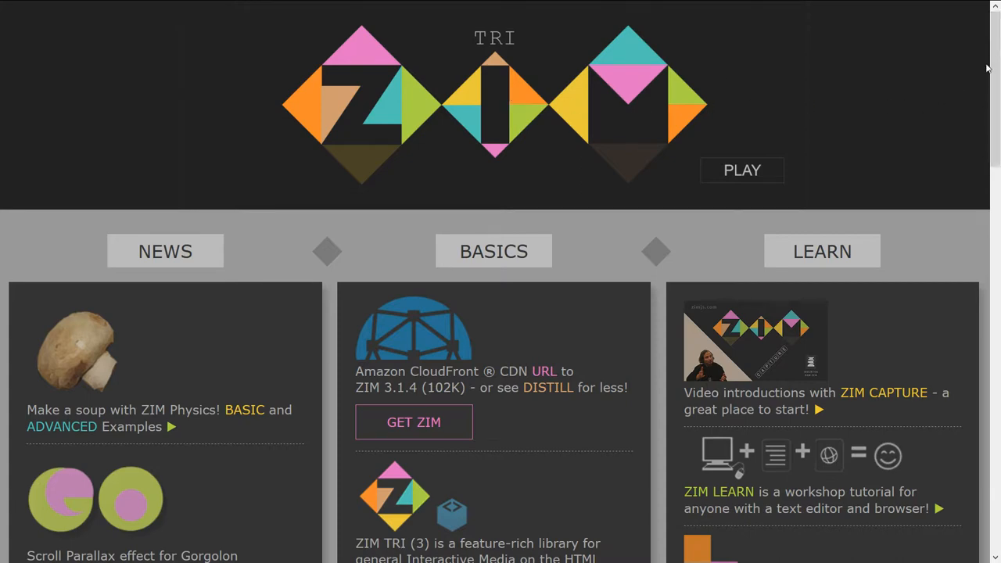
# Drag the emoji head away from the Z and around the teal area so its smile changes.
pyautogui.scroll(-3)
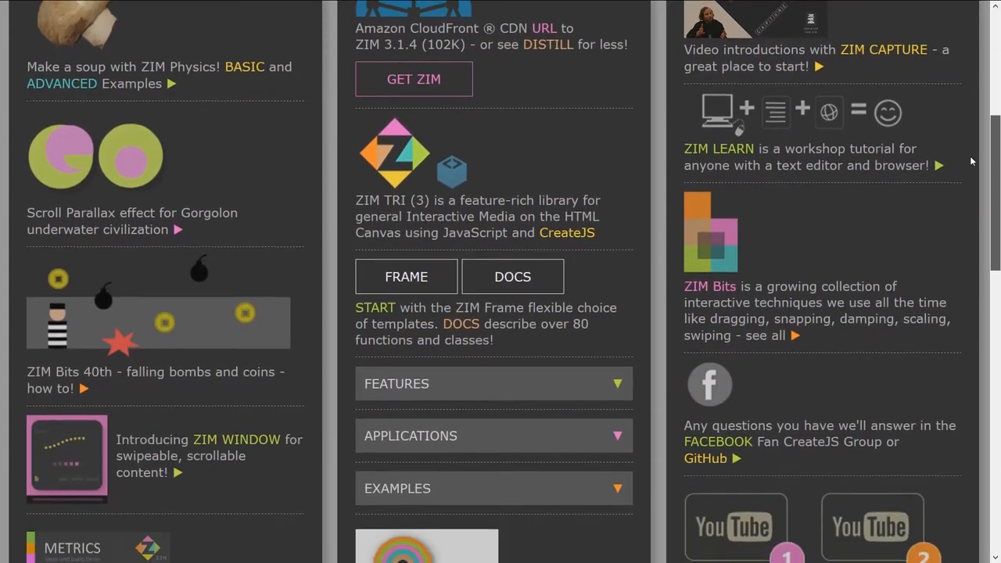
pyautogui.scroll(-3)
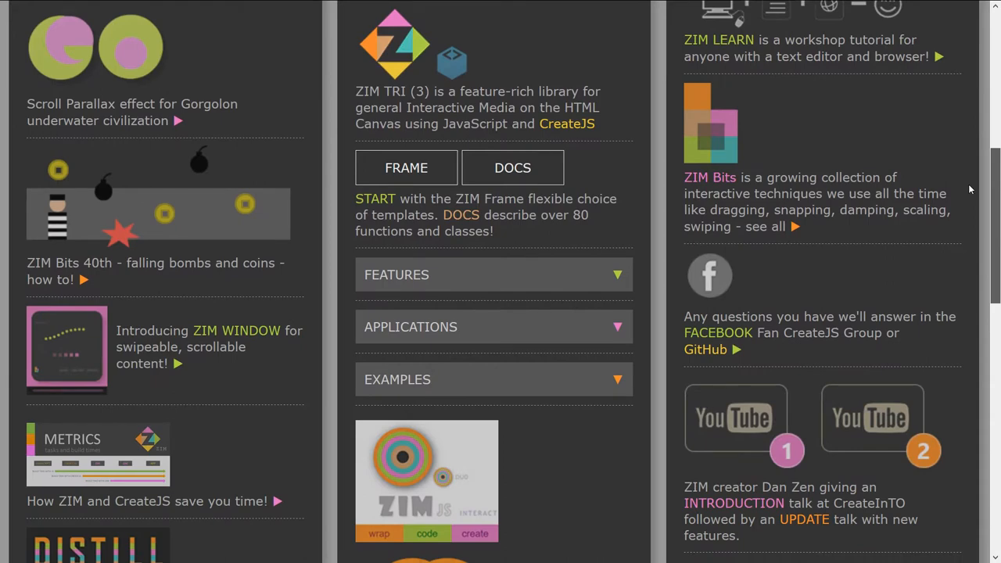
pyautogui.scroll(-3)
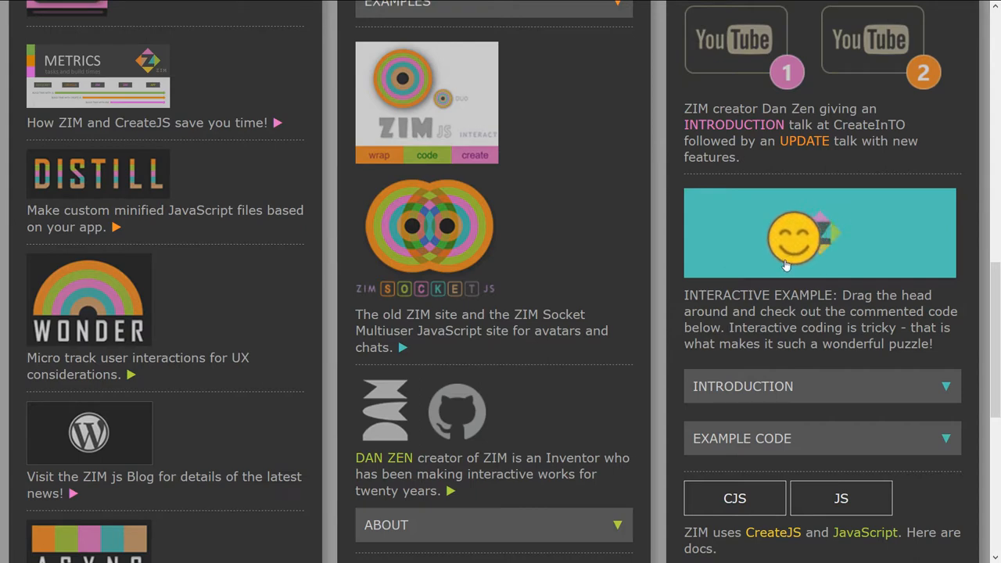
pyautogui.moveTo(794, 238); pyautogui.dragTo(754, 238)
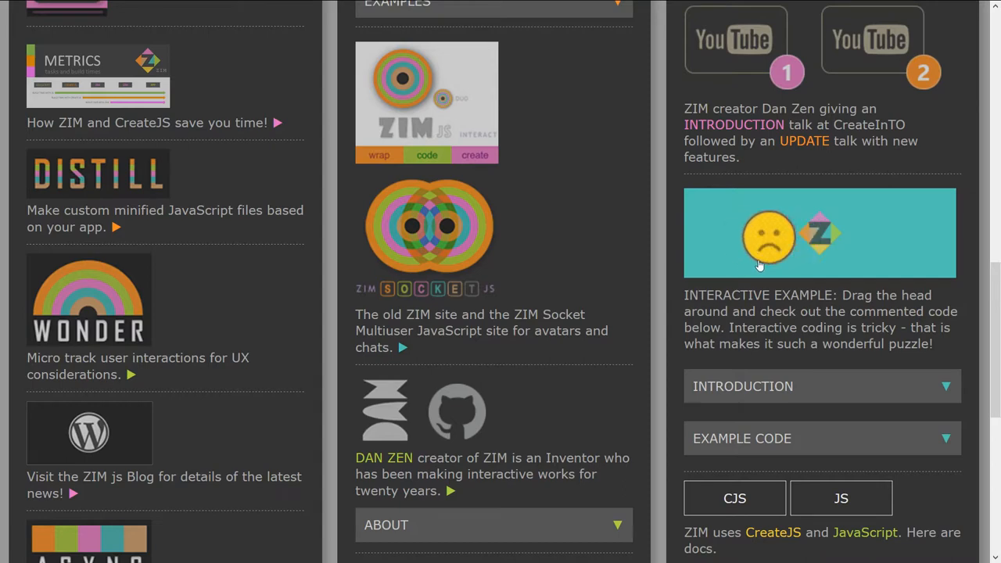
pyautogui.moveTo(769, 238); pyautogui.dragTo(814, 233)
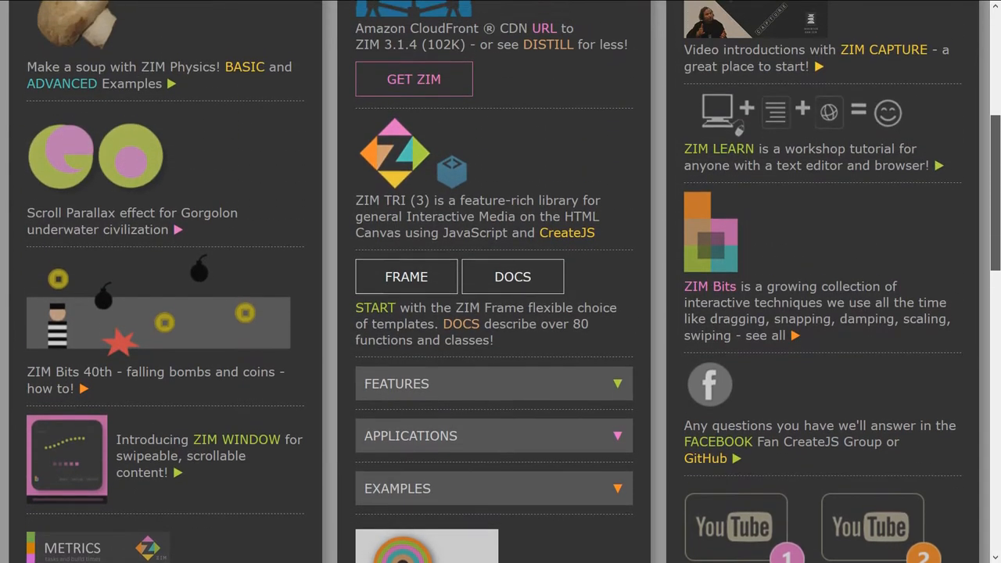
pyautogui.scroll(3)
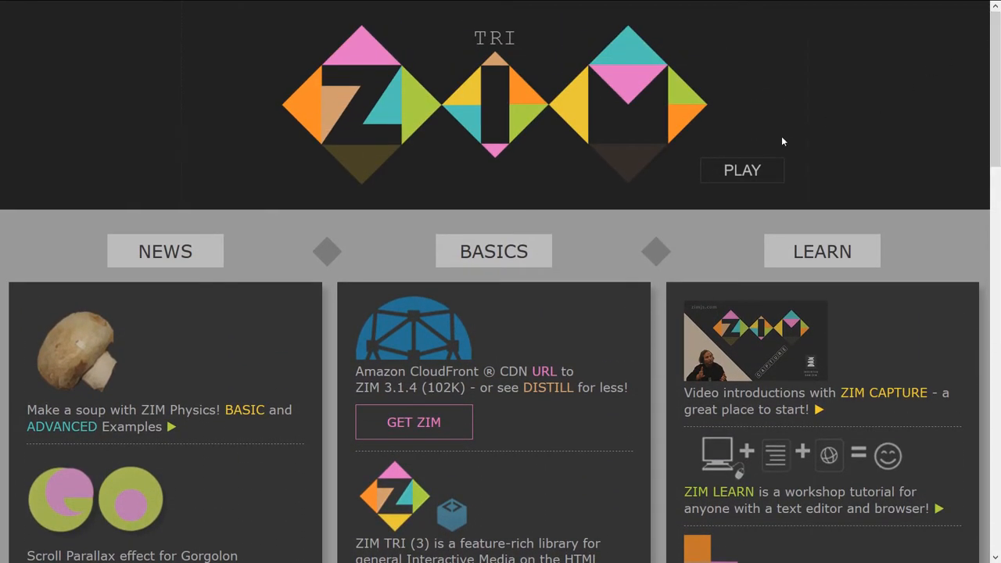
pyautogui.scroll(-3)
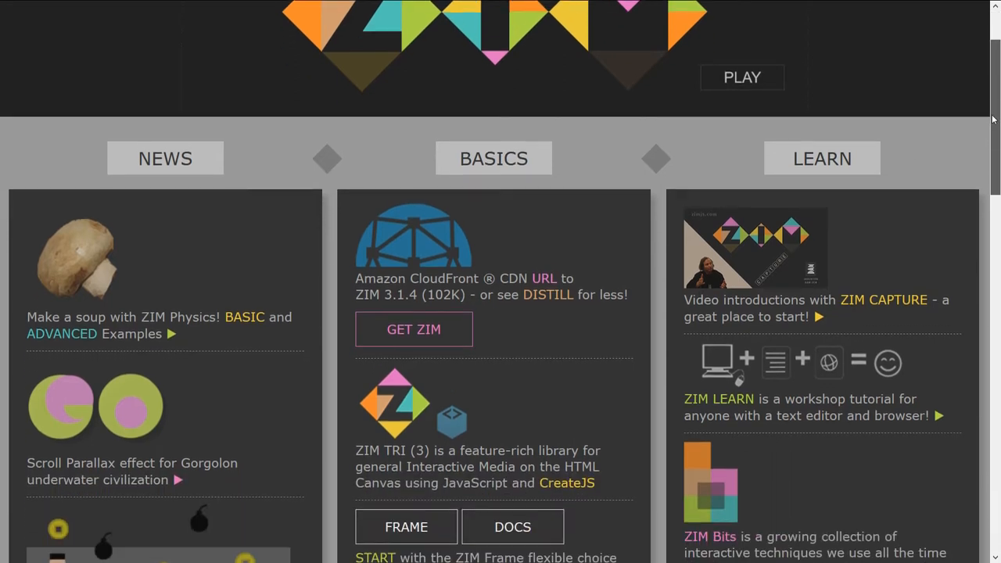
pyautogui.scroll(-3)
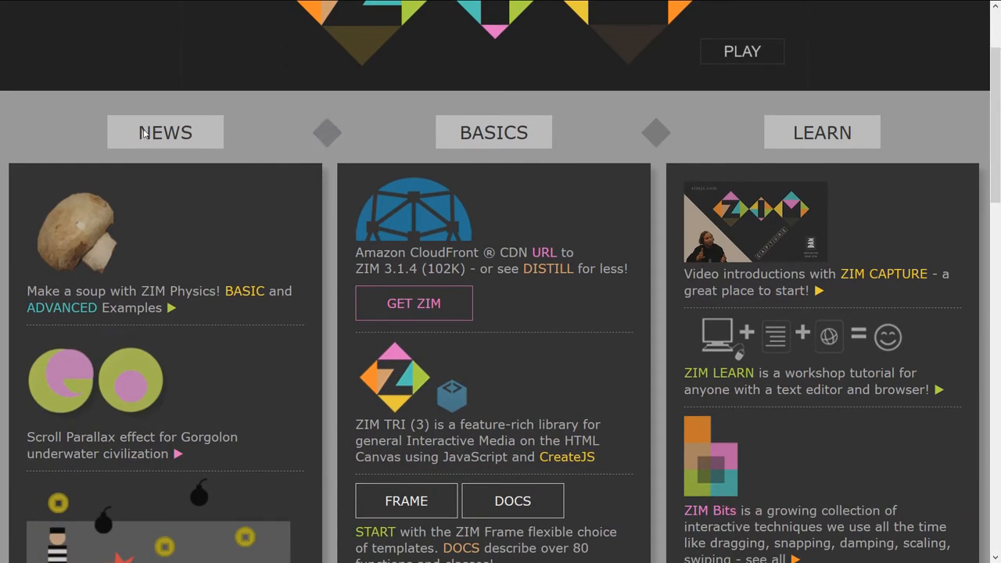
pyautogui.moveTo(332, 344)
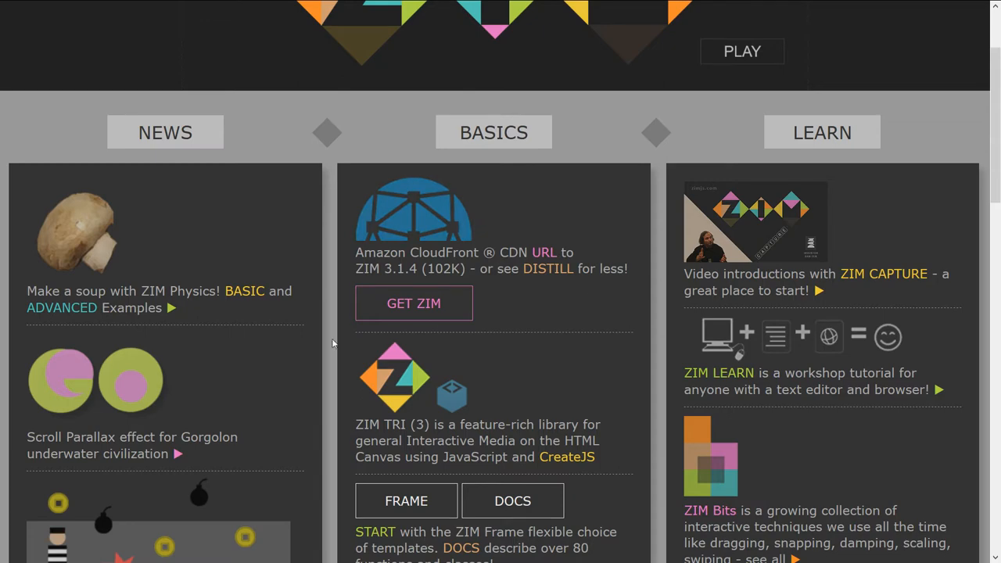
pyautogui.scroll(-3)
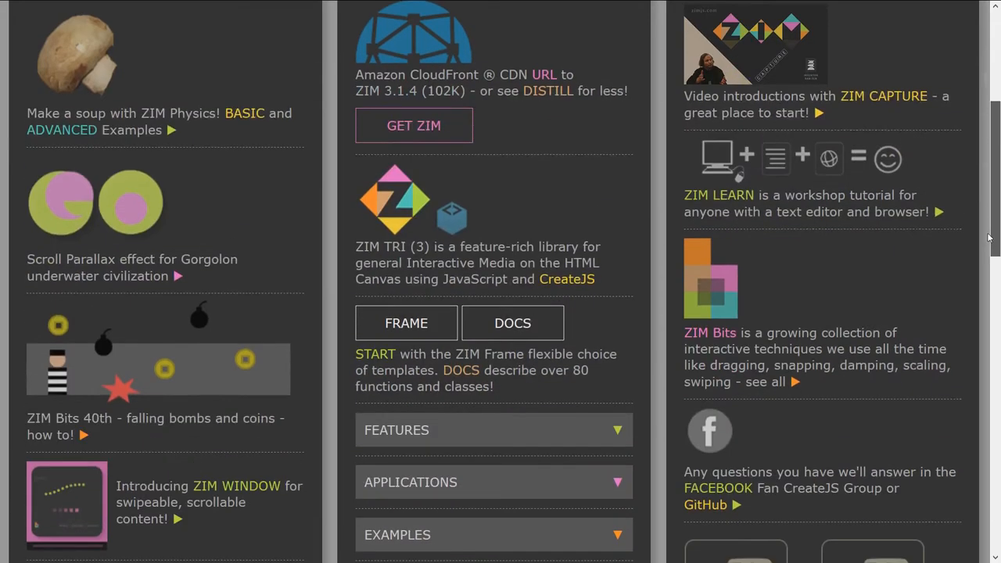
pyautogui.scroll(3)
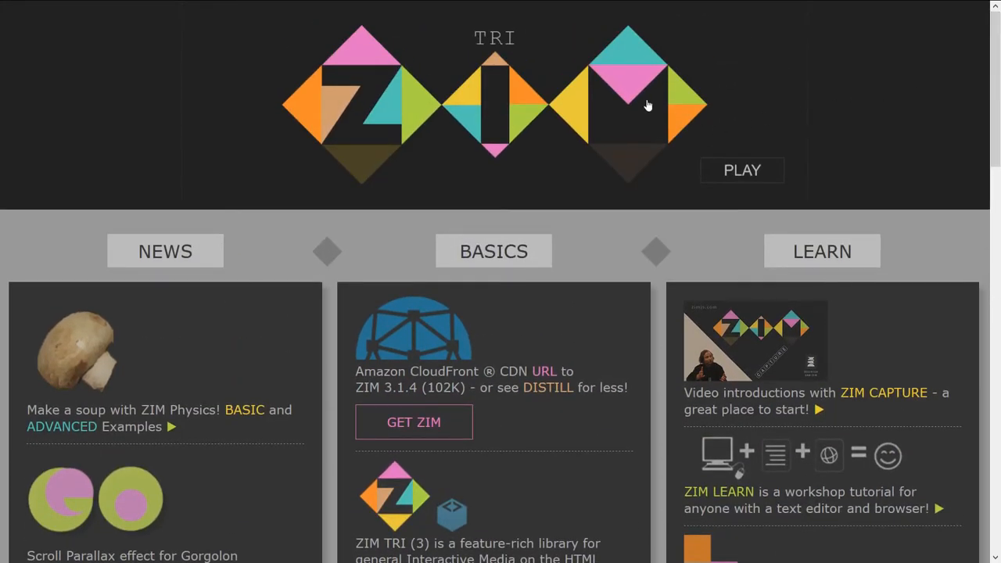